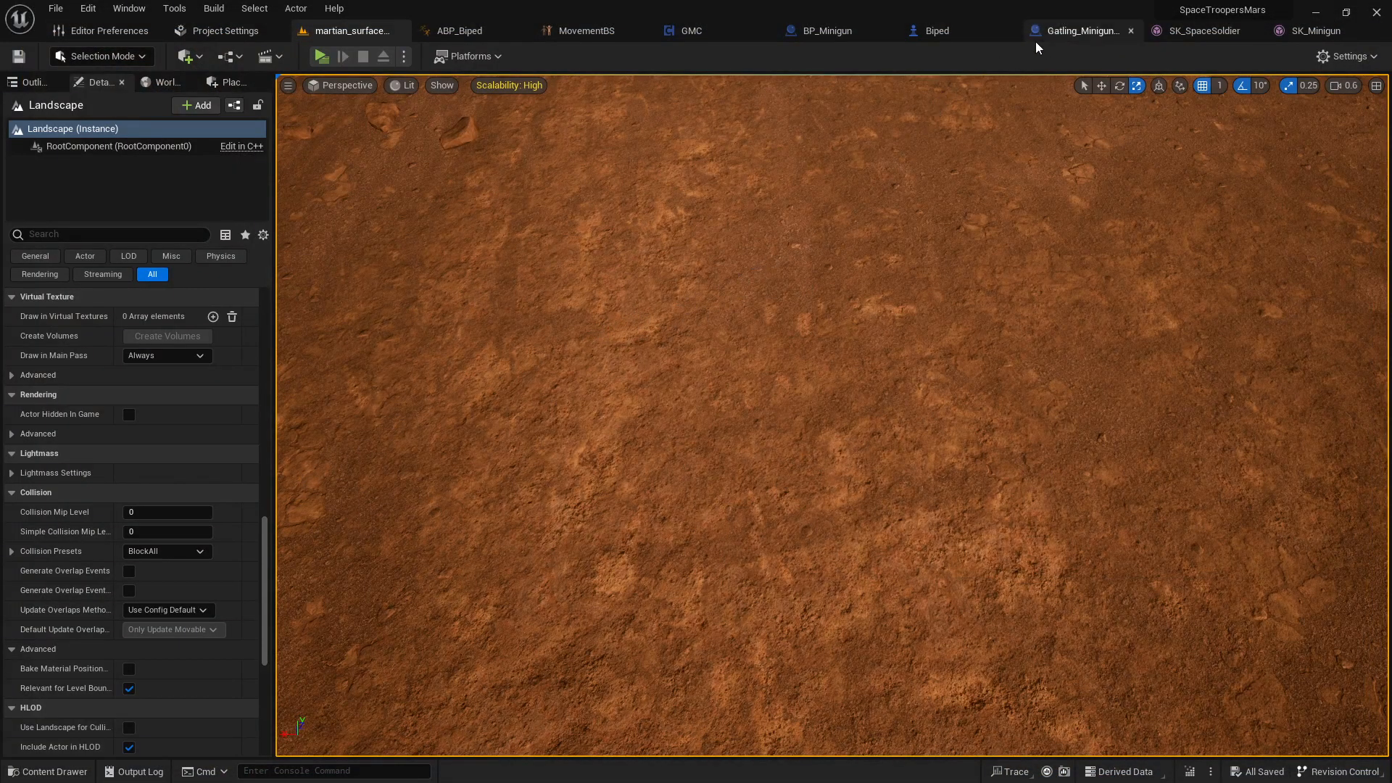
mouse_move(1045, 44)
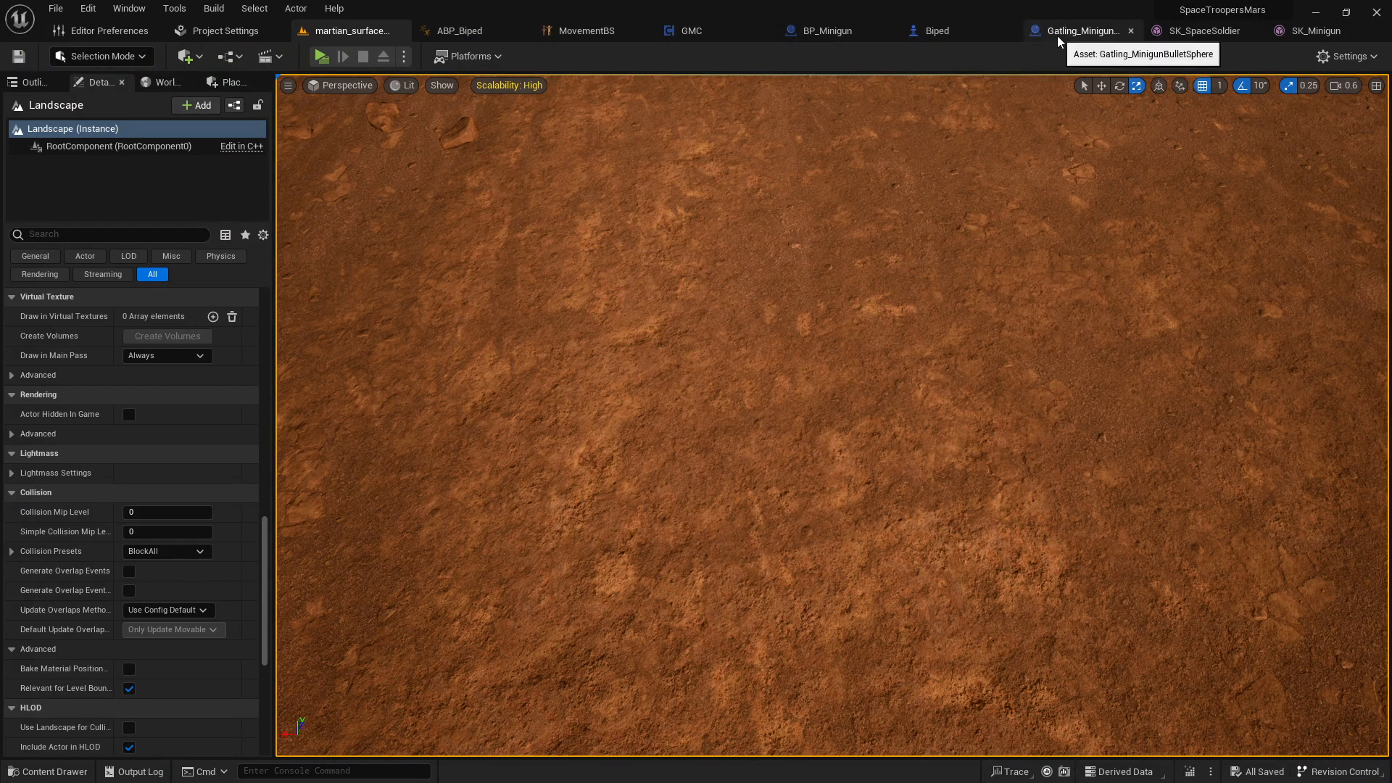
mouse_move(1019, 49)
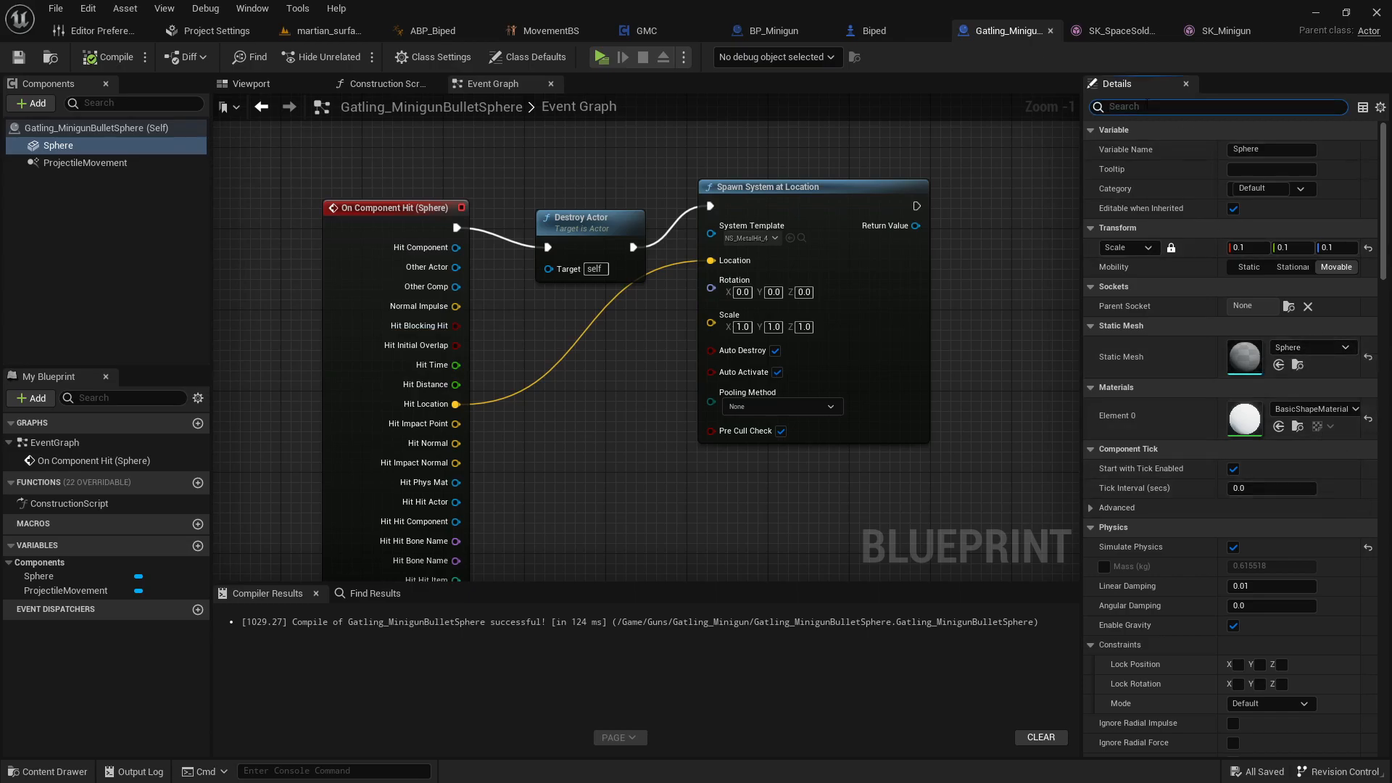
Filter Details for 'sim' and turn off Simulate Physics on the bullet sphere.
text(sim)
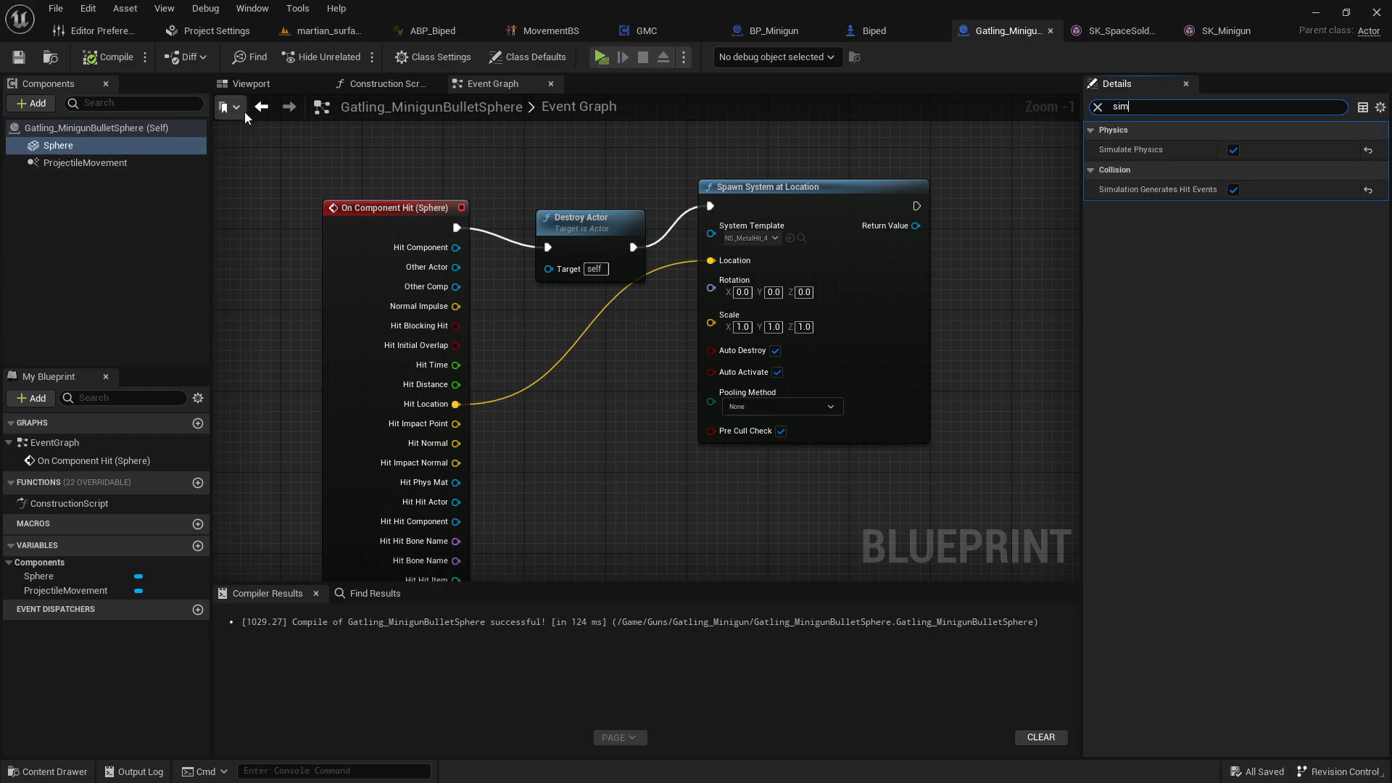
mouse_move(401, 208)
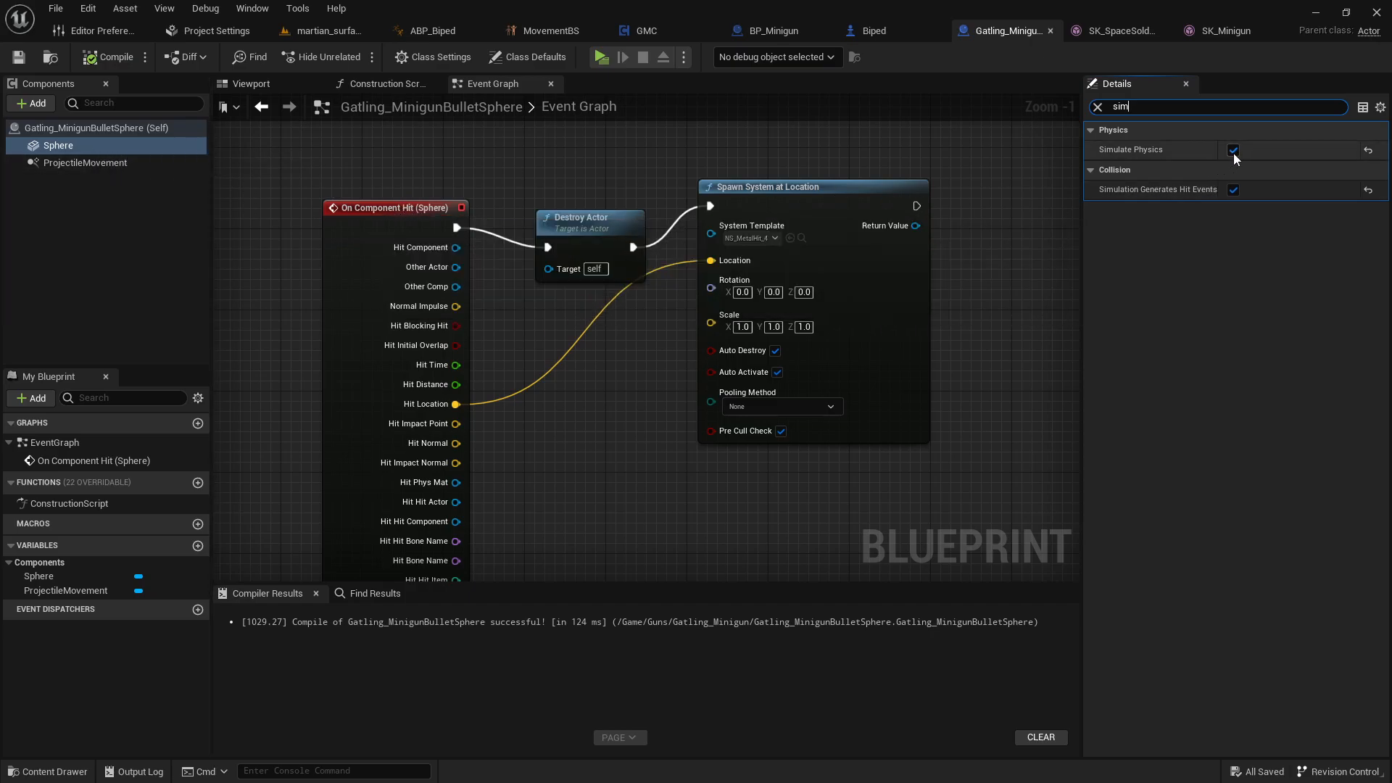
click(1233, 150)
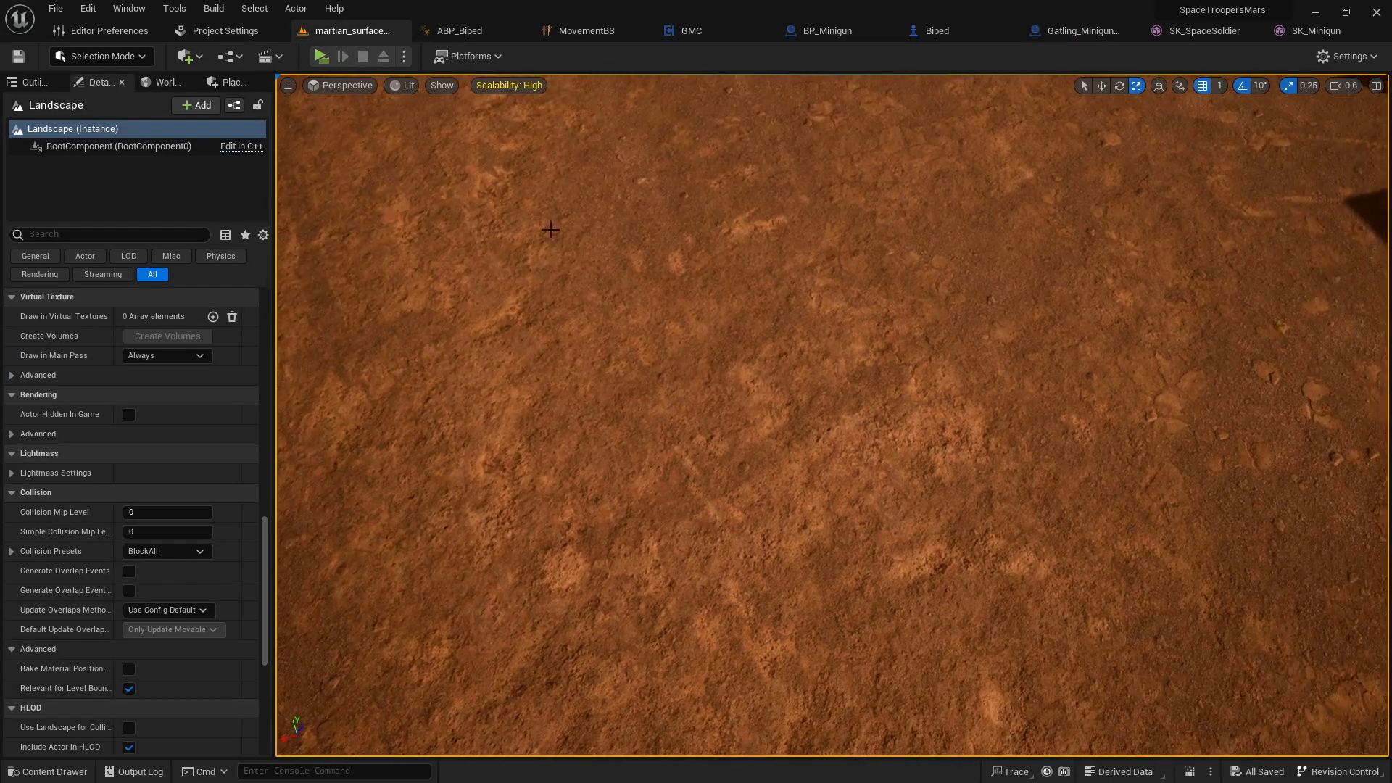
Fly the viewport to the rocky test area with the white wall and soldier.
click(320, 56)
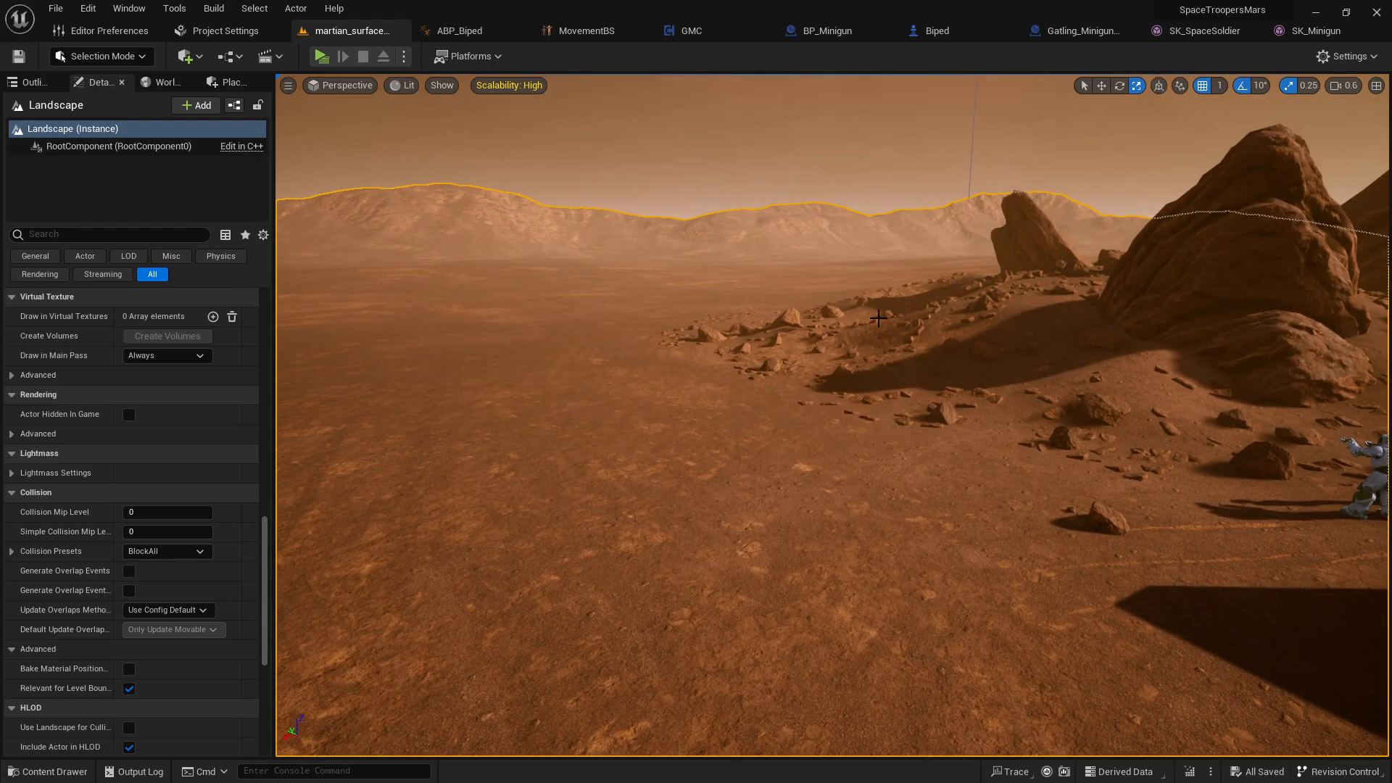
drag(879, 317, 659, 416)
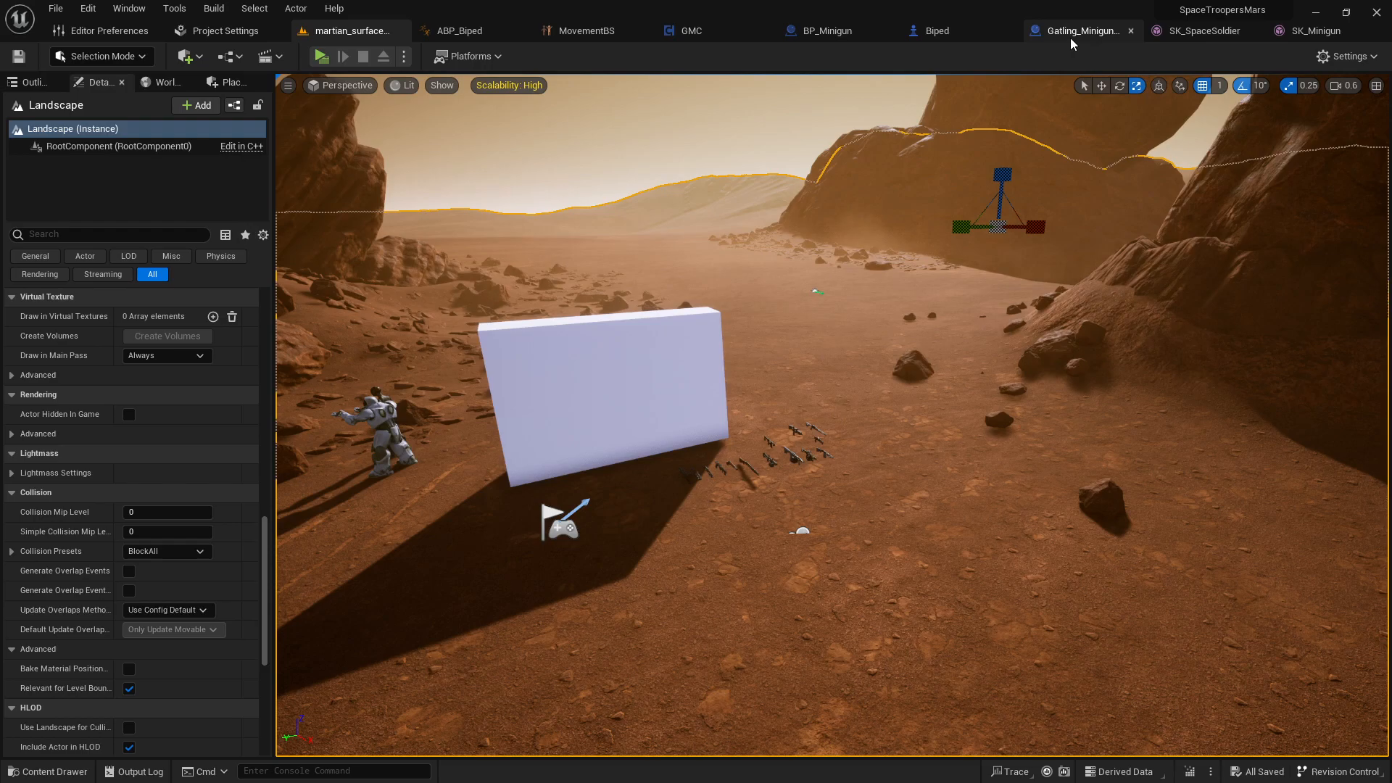
Pass through the Biped blueprint back to the Gatling_MinigunBulletSphere blueprint.
click(827, 30)
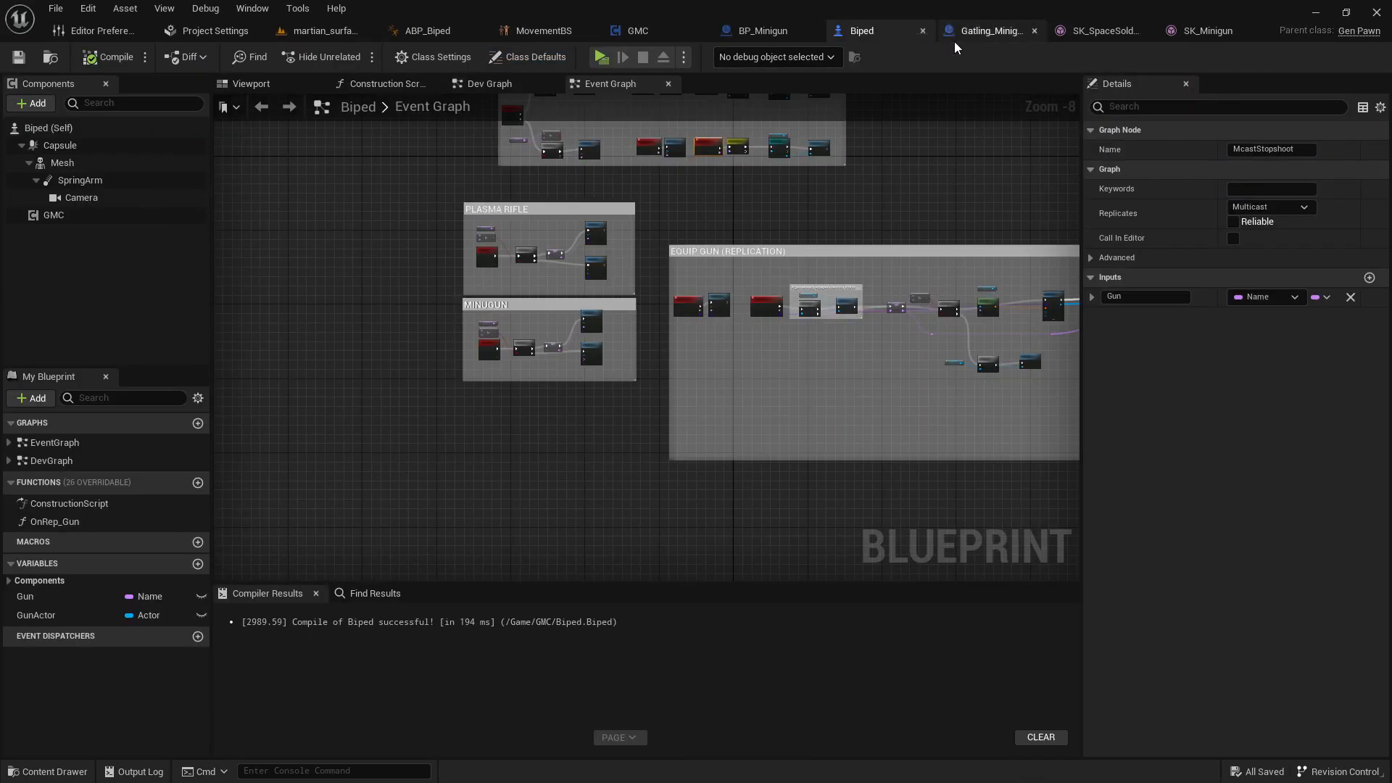
click(992, 30)
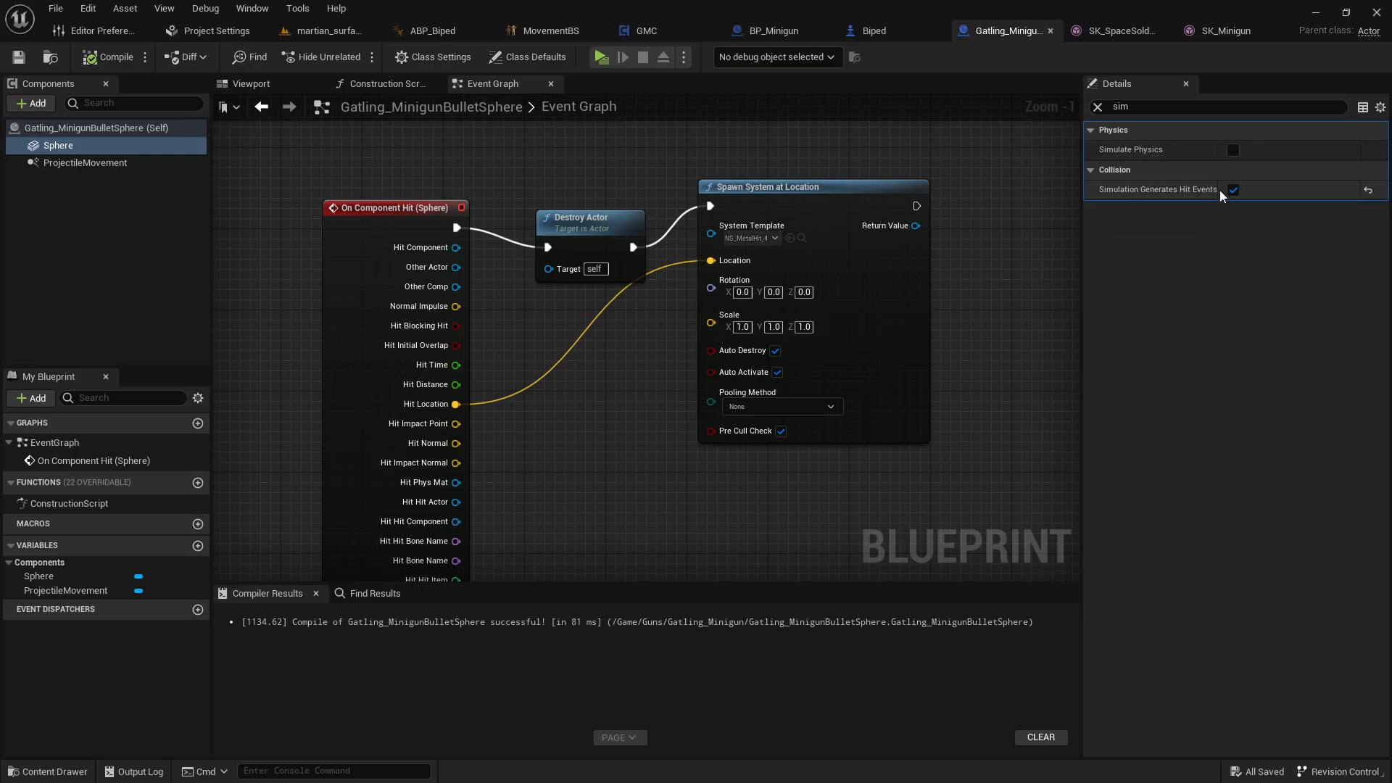
mouse_move(1211, 196)
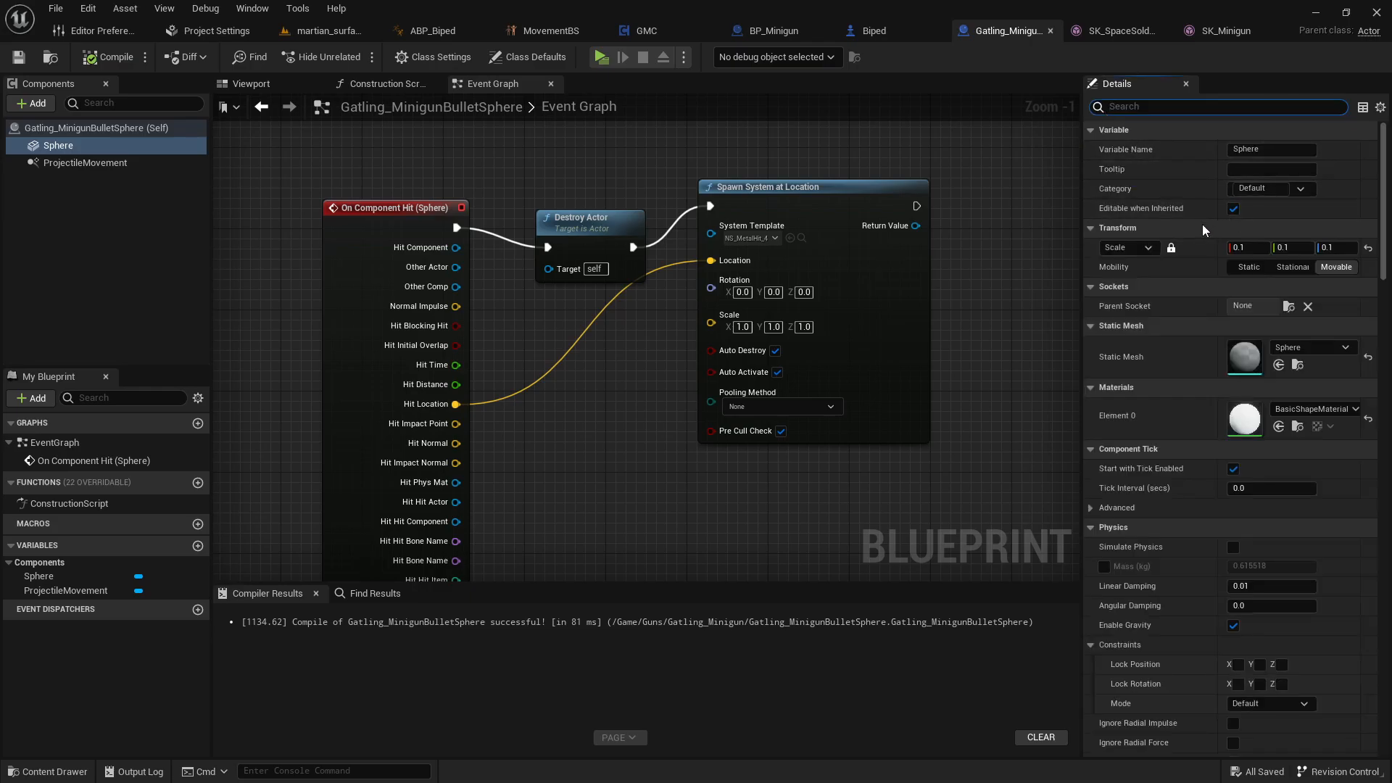
Set the bullet sphere's Collision Presets to BlockAll.
scroll(down, 3)
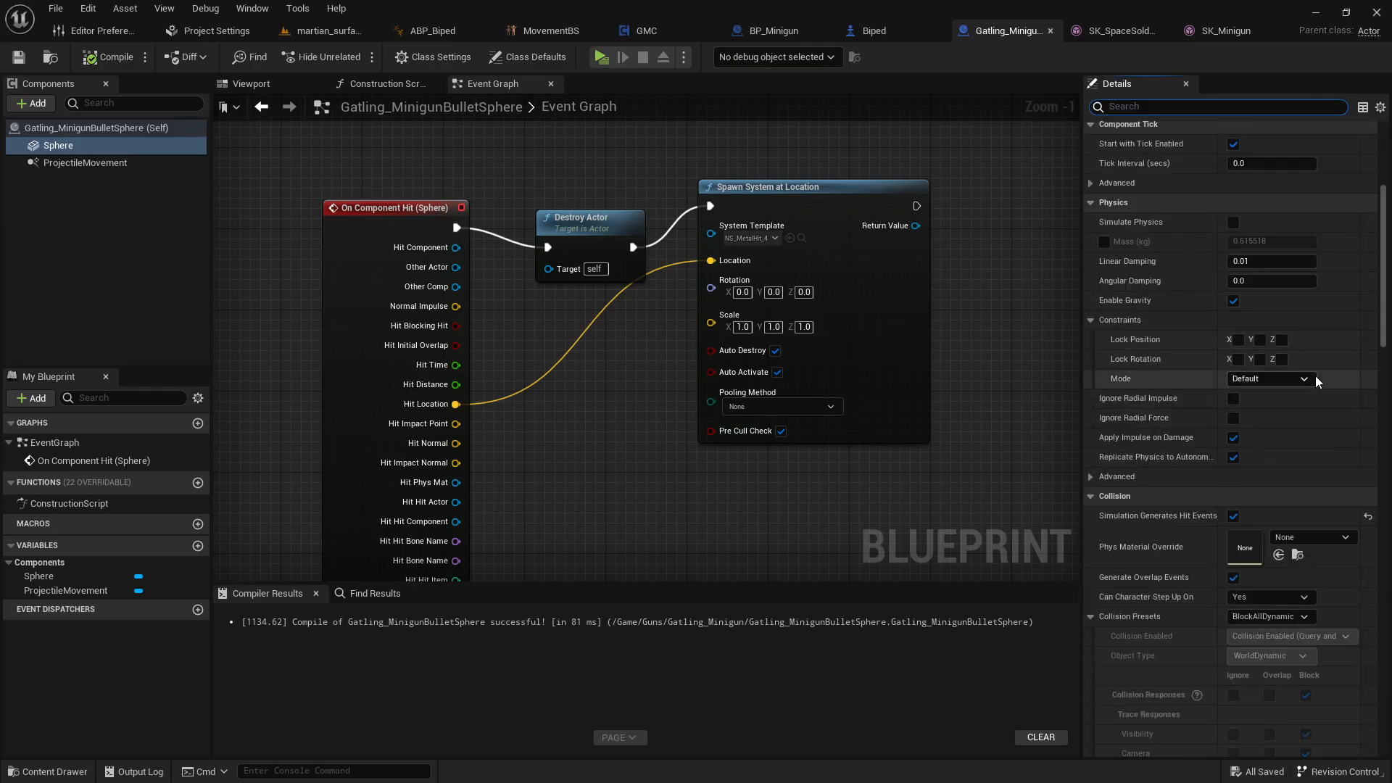
scroll(down, 3)
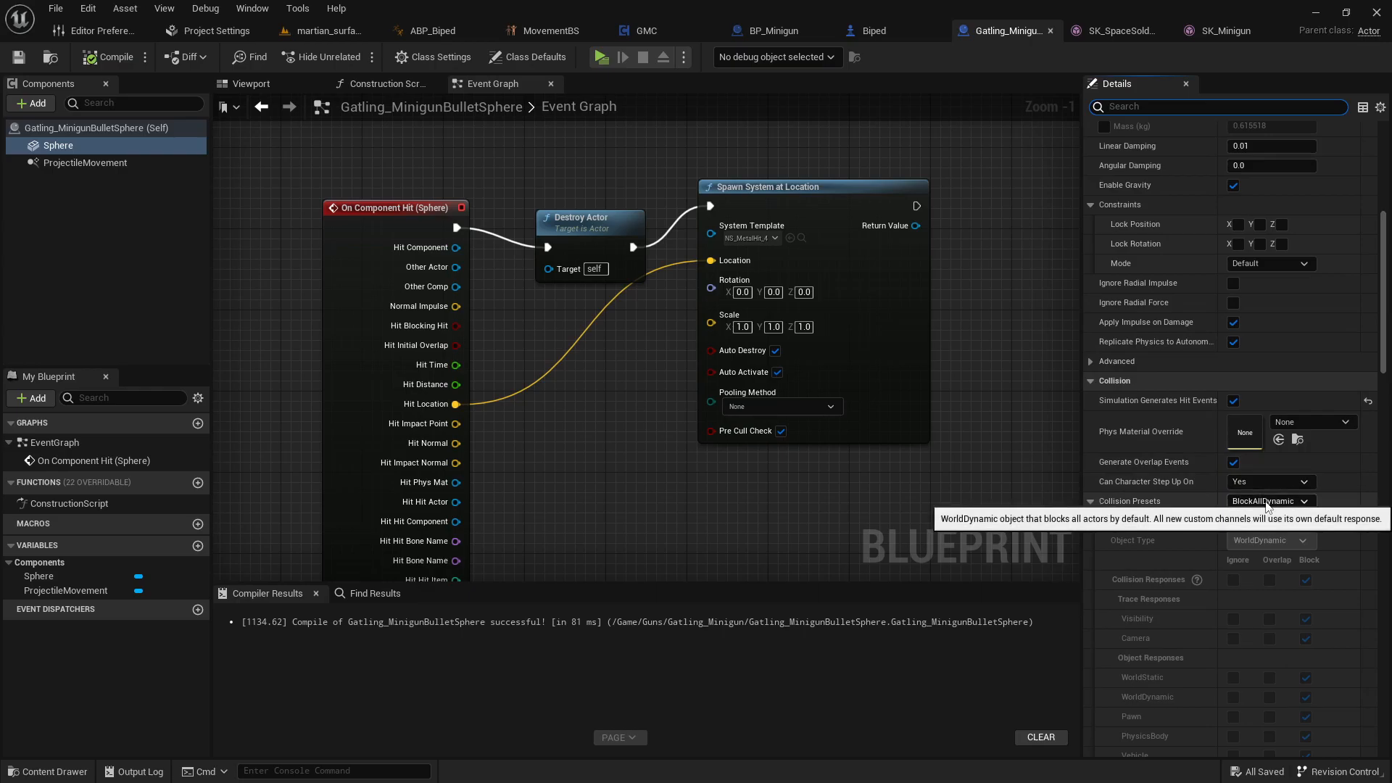
click(1272, 501)
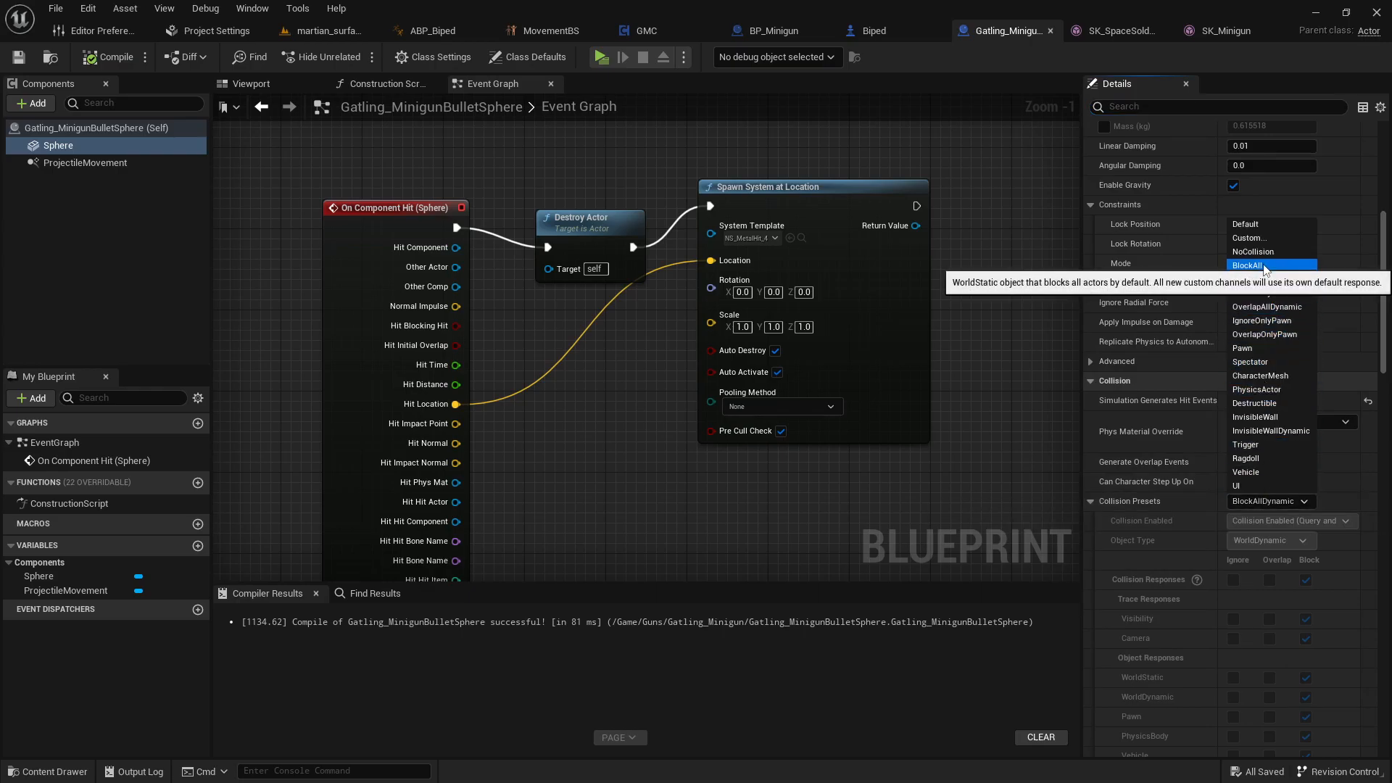
click(1245, 224)
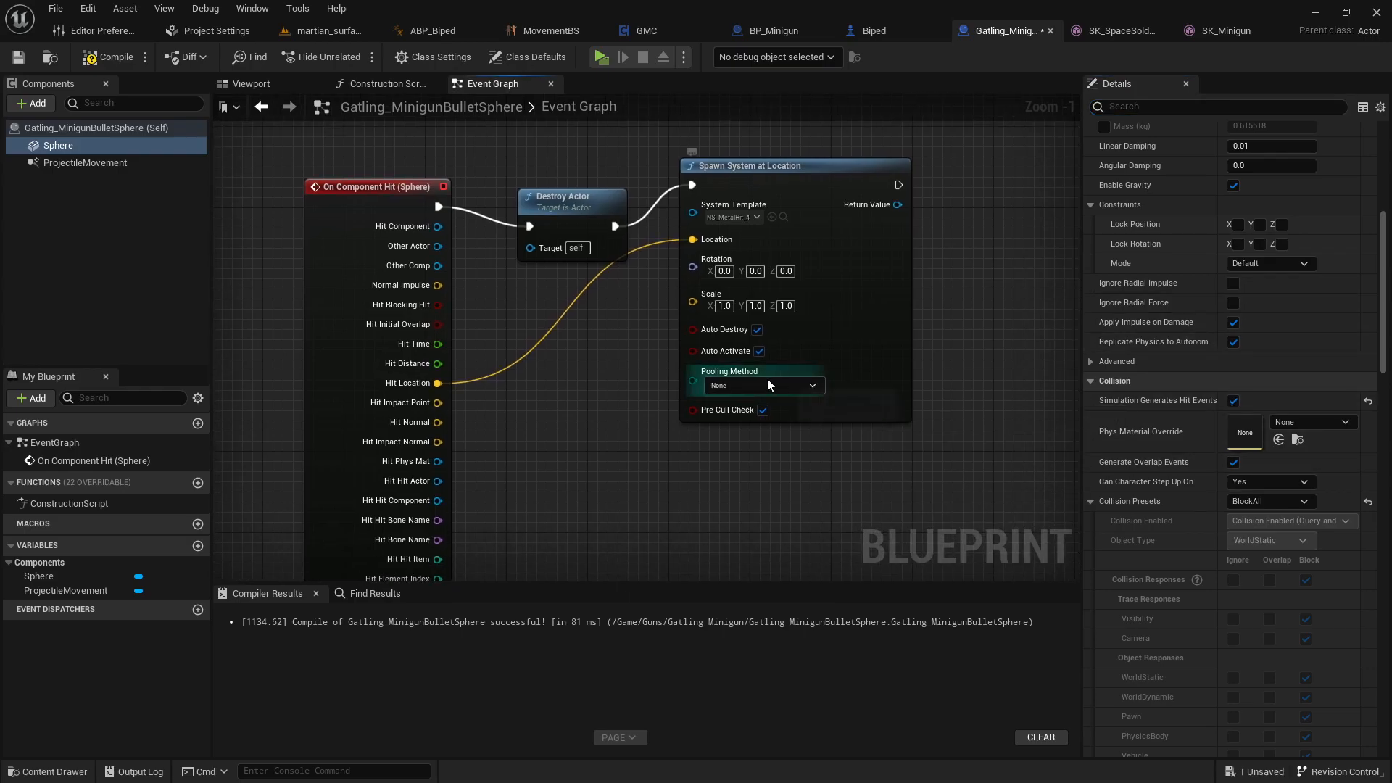